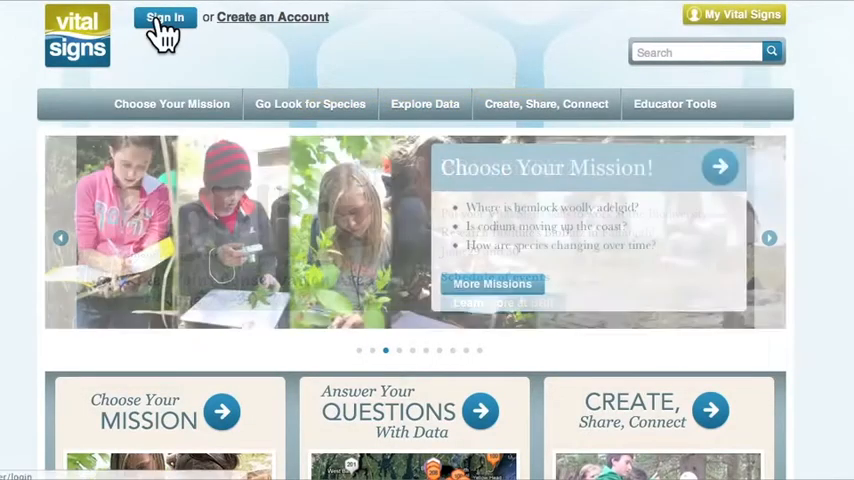
Log in to Vital Signs as the lookout1 account.
{"action": "left_click", "coordinate": [164, 18]}
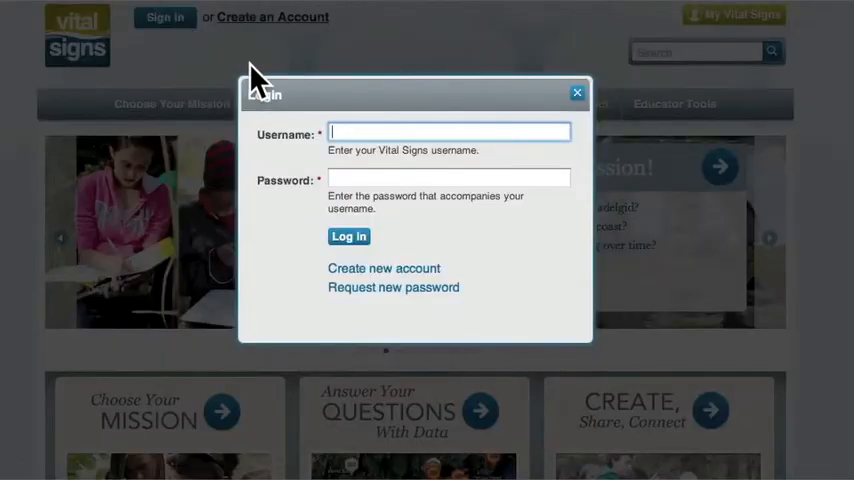
{"action": "type", "text": "lookout1"}
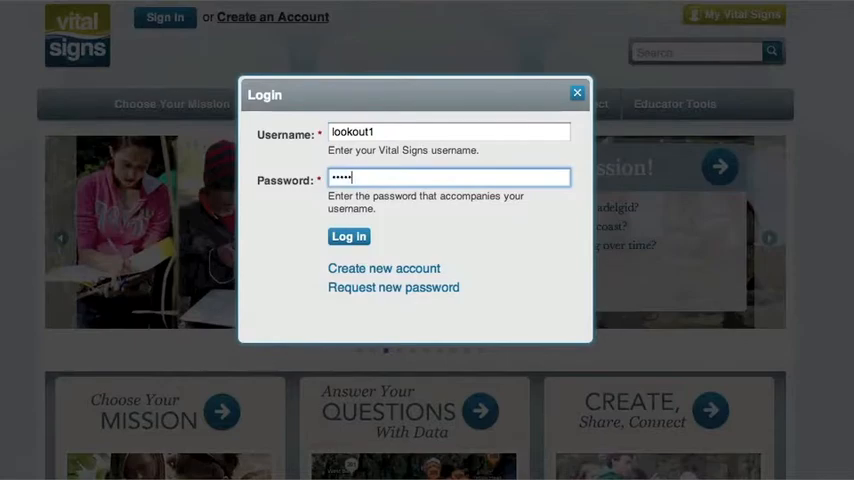
{"action": "left_click", "coordinate": [348, 236]}
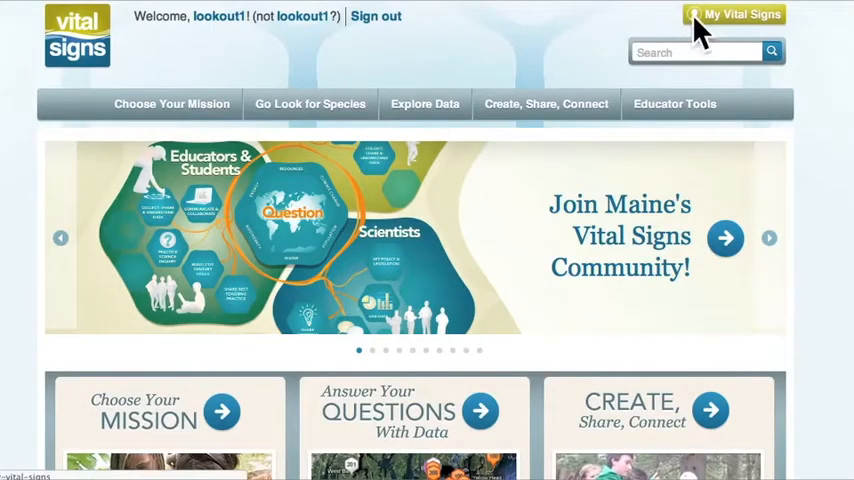
Go to My Vital Signs and scroll to the 'Finish entering your data & publish!' list.
{"action": "left_click", "coordinate": [736, 14]}
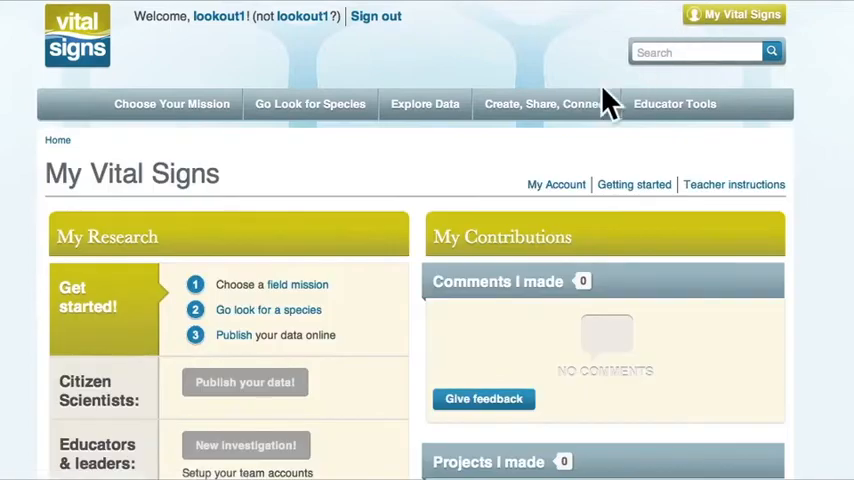
{"action": "scroll", "scroll_direction": "down", "scroll_amount": 3}
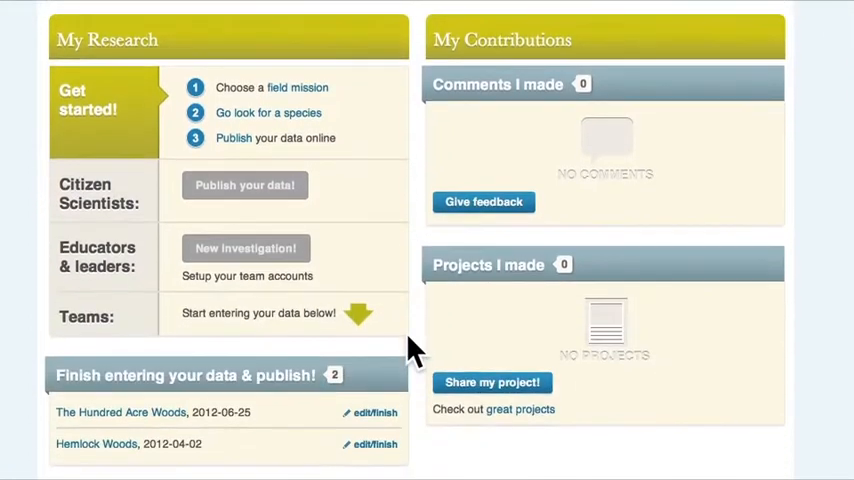
{"action": "scroll", "scroll_direction": "down", "scroll_amount": 3}
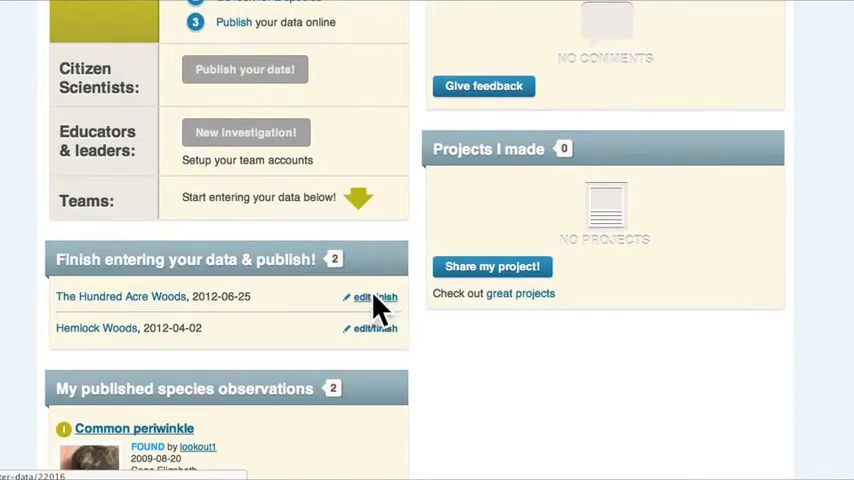
Resume The Hundred Acre Woods trip entry and upload a study site photo.
{"action": "left_click", "coordinate": [360, 296]}
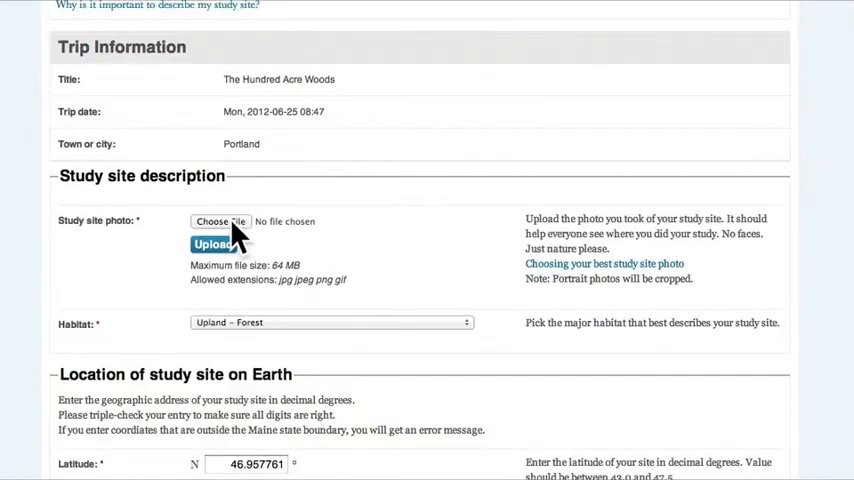
{"action": "left_click", "coordinate": [220, 220]}
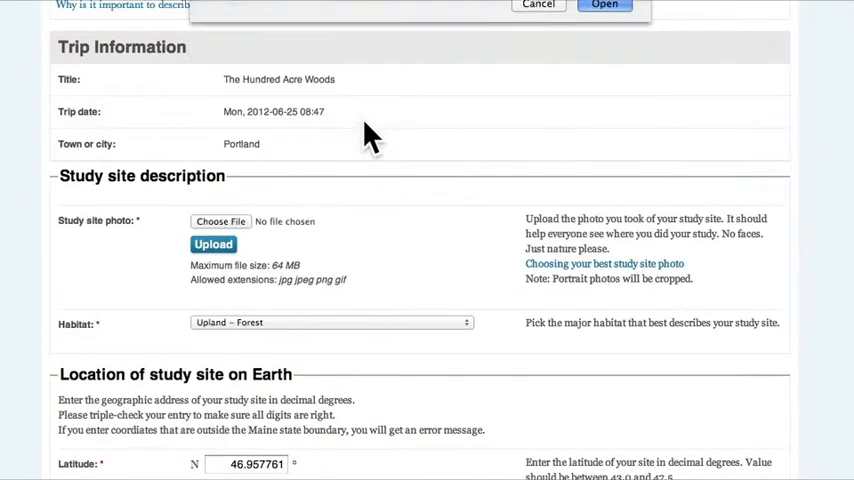
{"action": "left_click", "coordinate": [604, 6]}
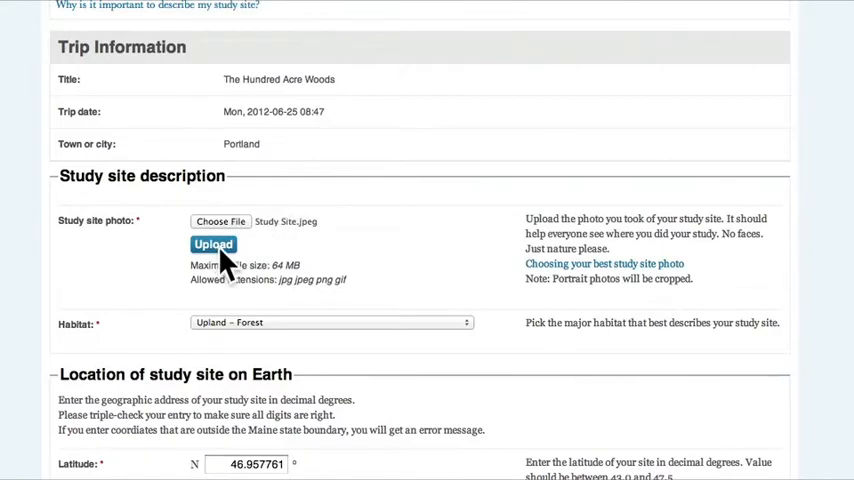
{"action": "left_click", "coordinate": [212, 244]}
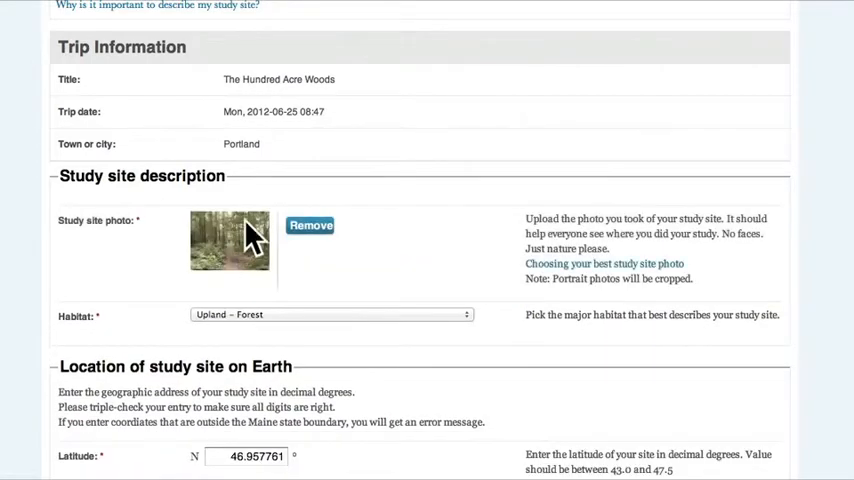
Keep Upland – Forest as the habitat type.
{"action": "left_click", "coordinate": [330, 314]}
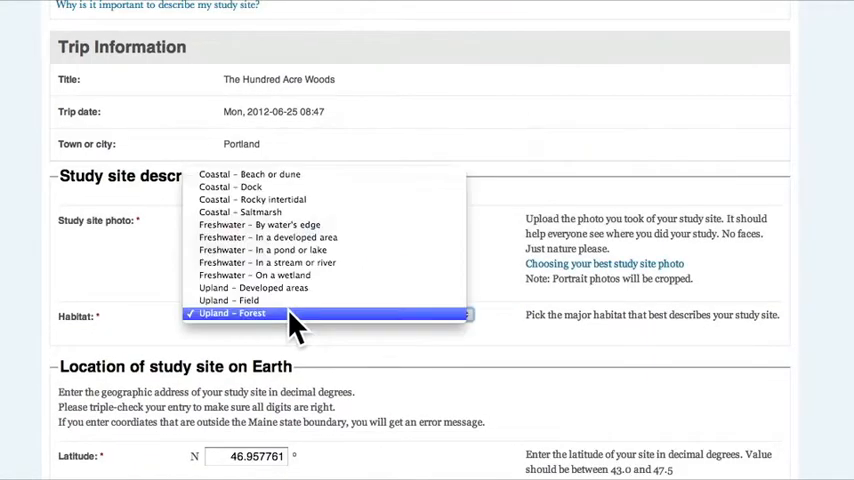
{"action": "left_click", "coordinate": [232, 312]}
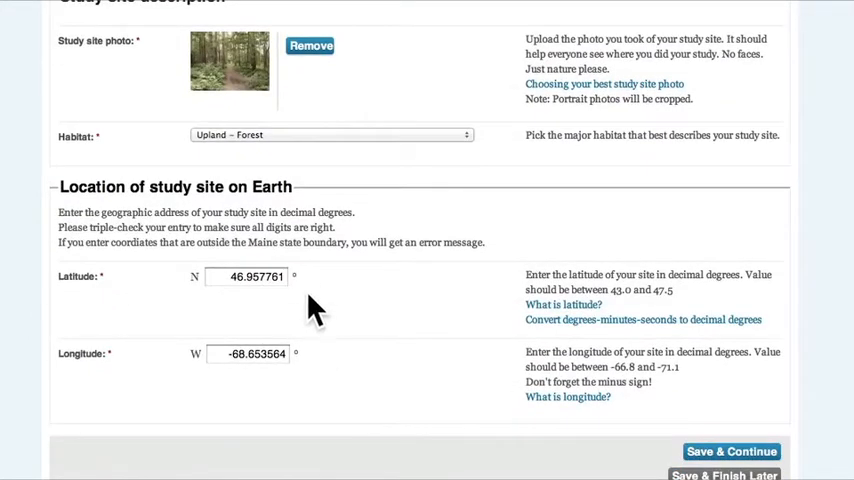
{"action": "mouse_move", "coordinate": [334, 376]}
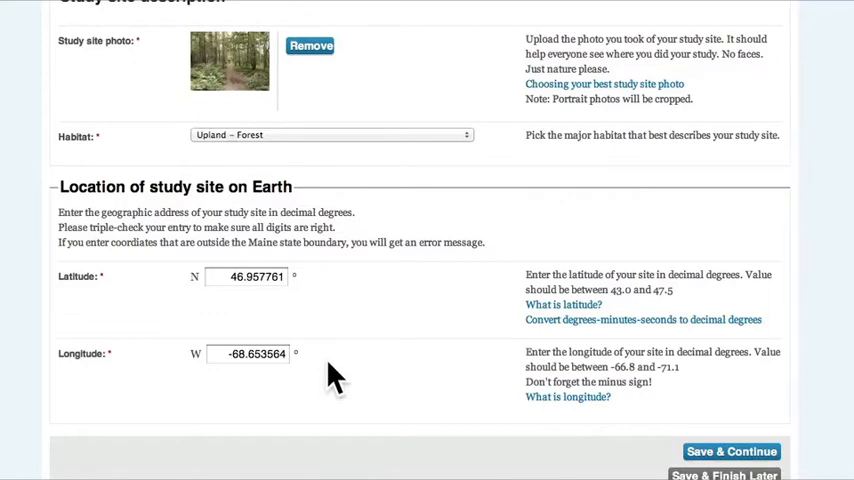
{"action": "mouse_move", "coordinate": [700, 452]}
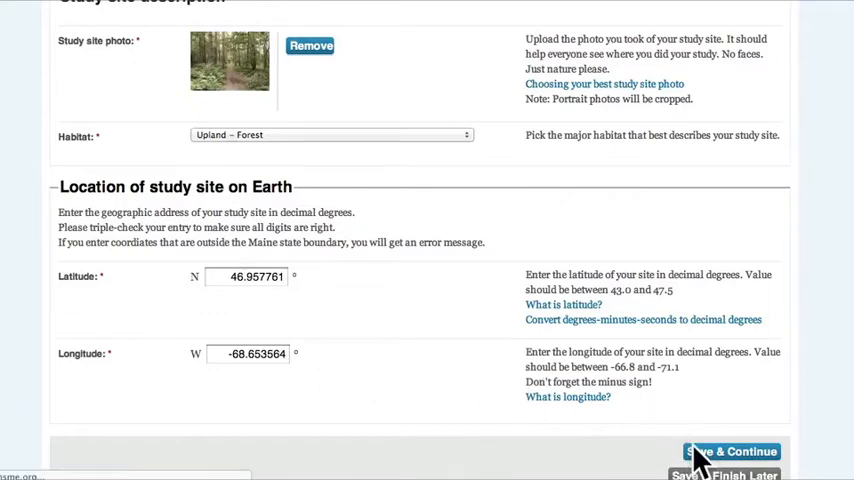
Save the Place page, review Field Notes, and continue to the Species step.
{"action": "left_click", "coordinate": [730, 452]}
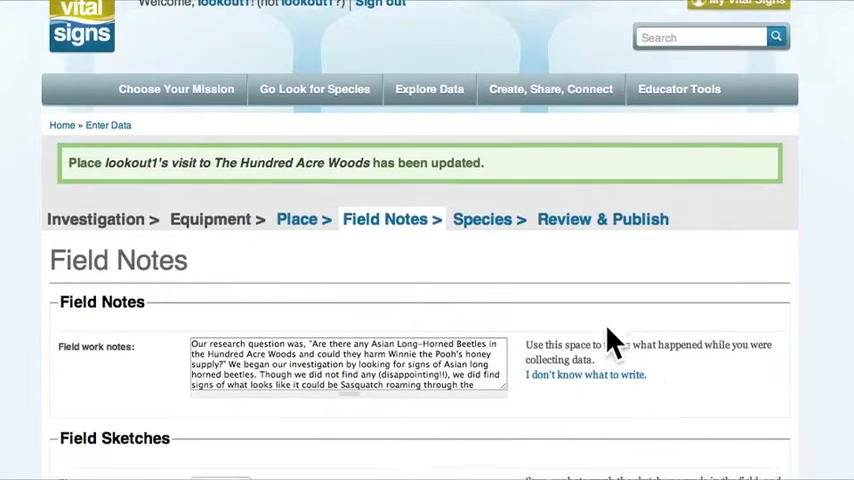
{"action": "scroll", "scroll_direction": "down", "scroll_amount": 3}
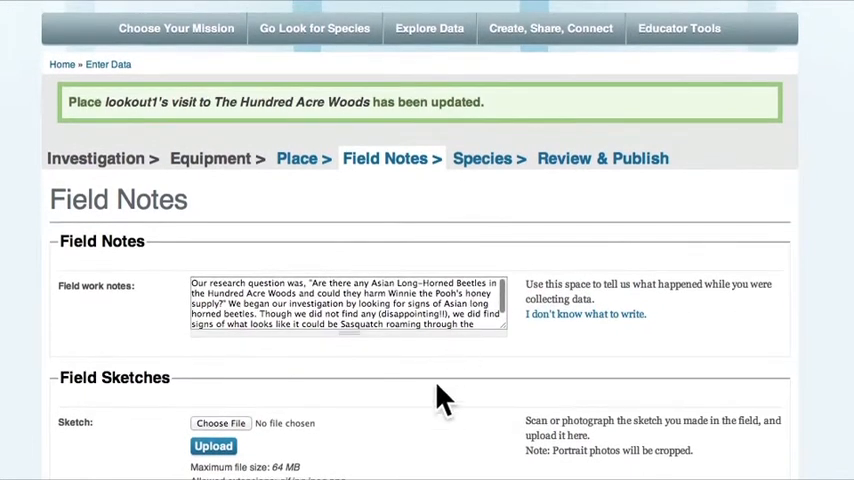
{"action": "scroll", "scroll_direction": "down", "scroll_amount": 3}
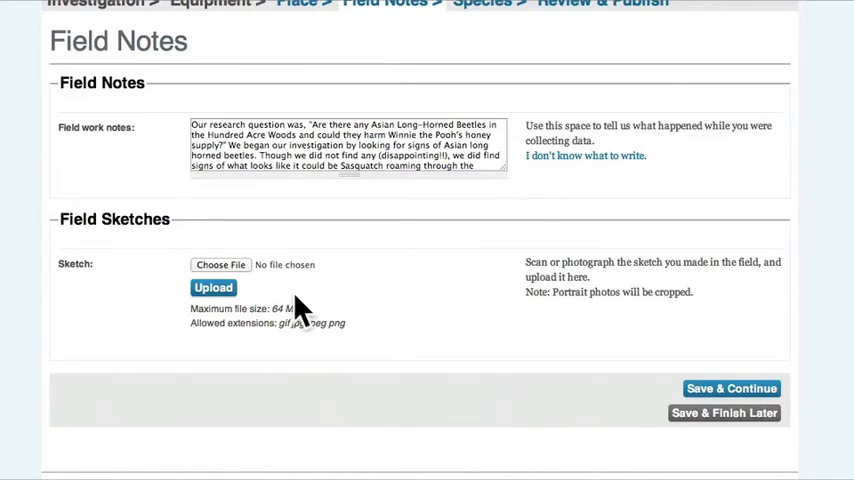
{"action": "mouse_move", "coordinate": [710, 384]}
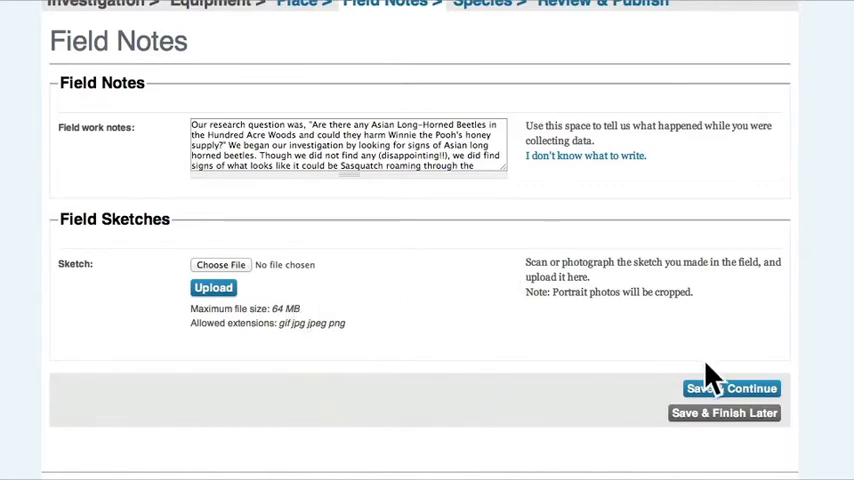
{"action": "left_click", "coordinate": [718, 388]}
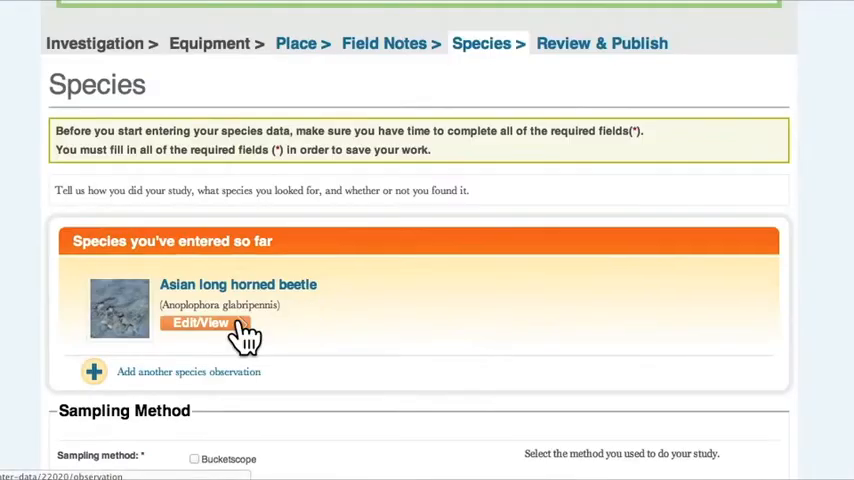
Edit/View the Asian long horned beetle observation and review its sampling method and photo.
{"action": "left_click", "coordinate": [200, 322]}
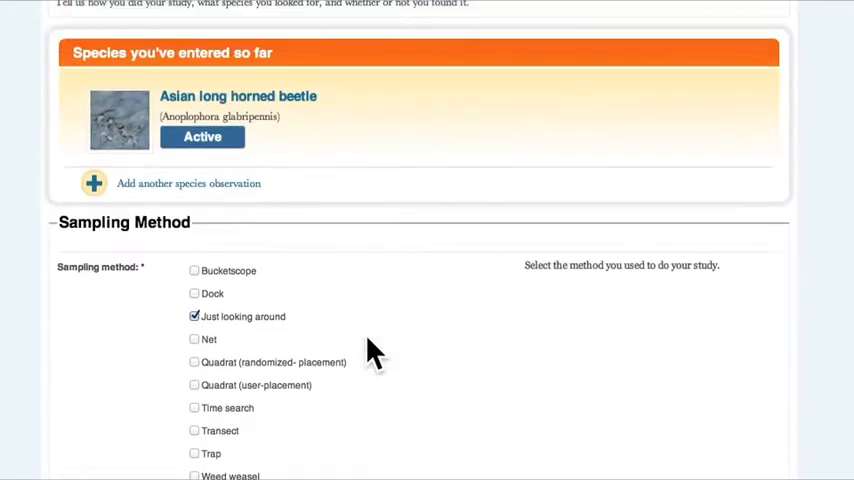
{"action": "scroll", "scroll_direction": "down", "scroll_amount": 3}
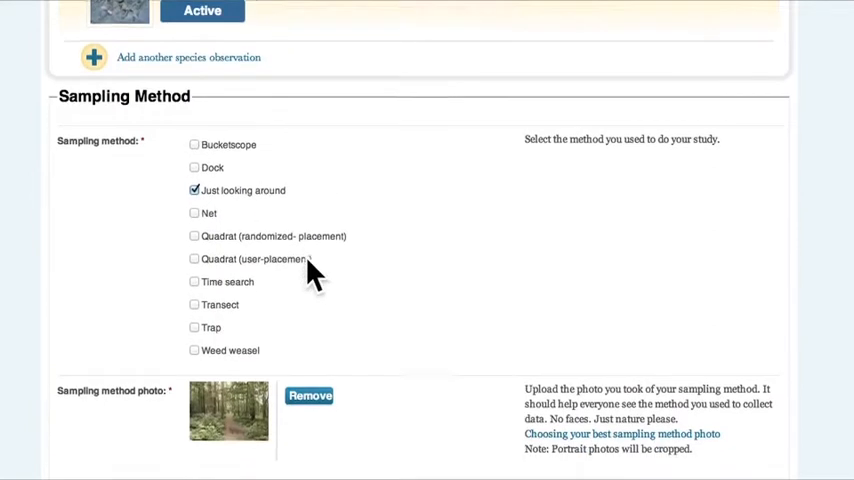
{"action": "scroll", "scroll_direction": "down", "scroll_amount": 3}
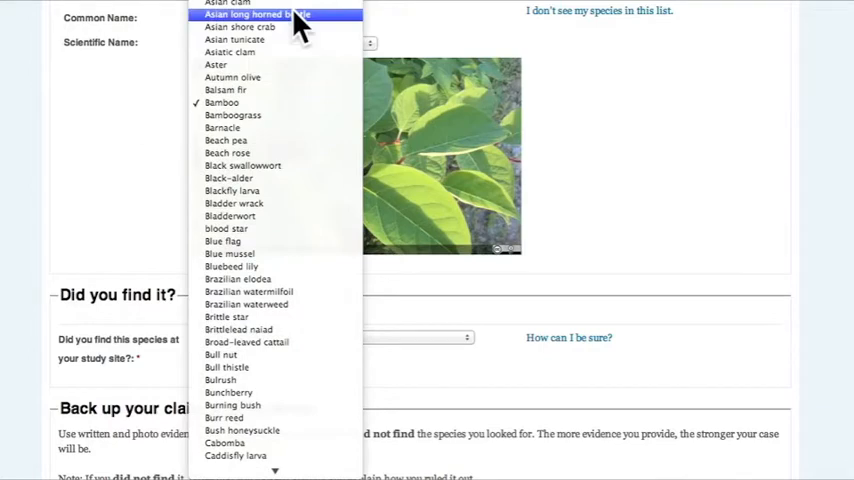
{"action": "left_click", "coordinate": [256, 14]}
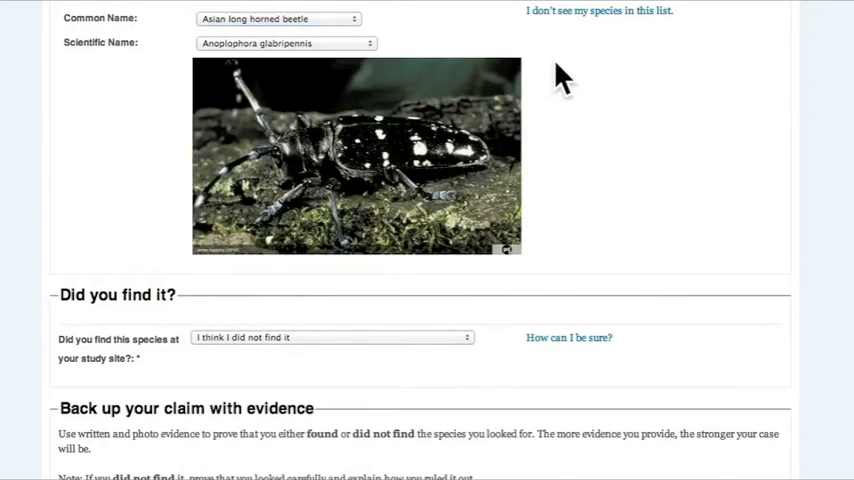
{"action": "left_click", "coordinate": [284, 42]}
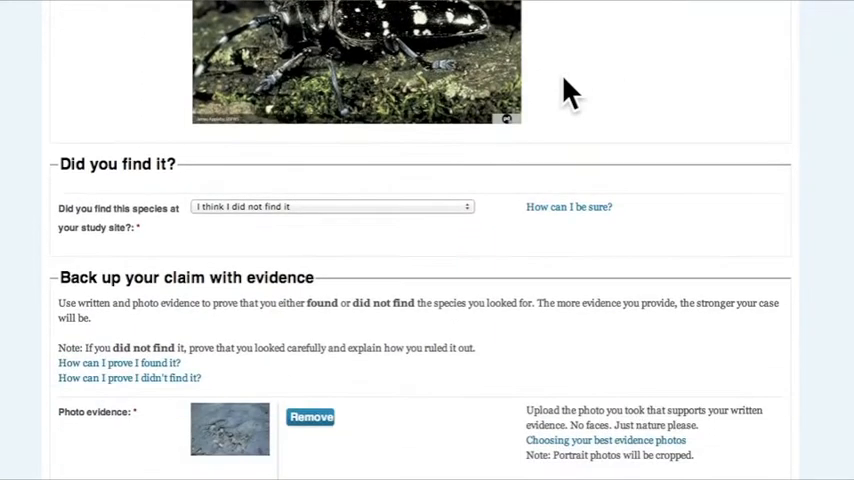
{"action": "scroll", "scroll_direction": "down", "scroll_amount": 3}
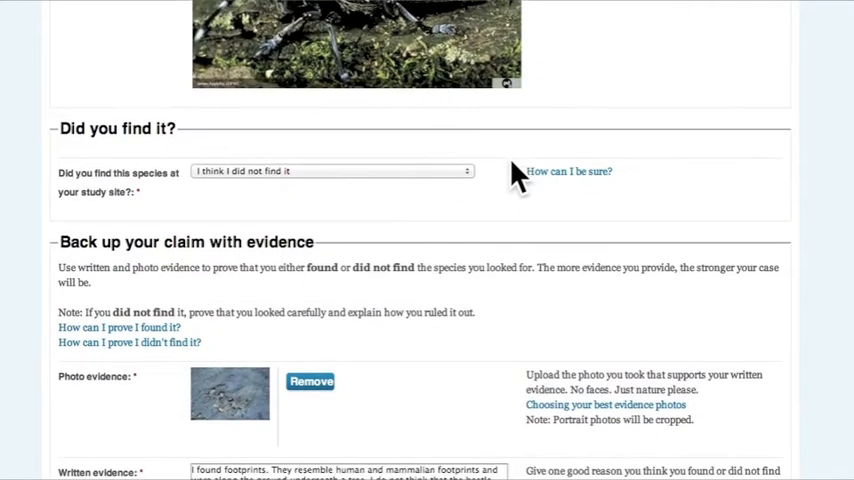
{"action": "left_click", "coordinate": [330, 170]}
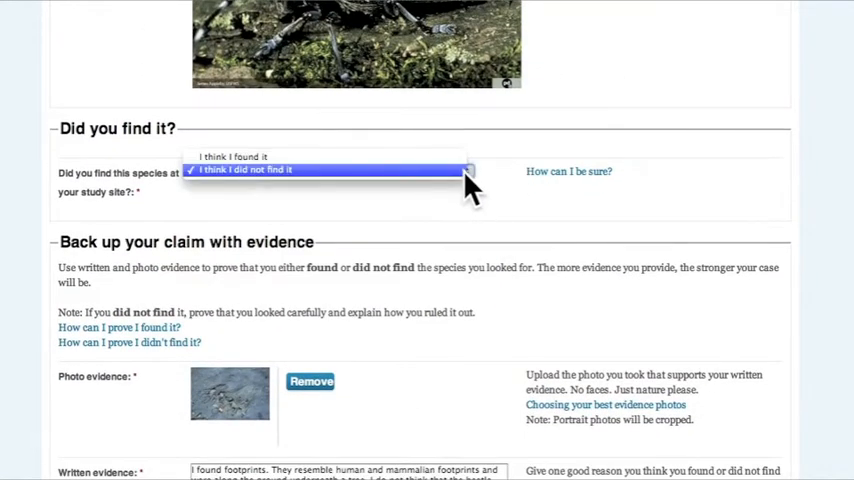
{"action": "left_click", "coordinate": [244, 168]}
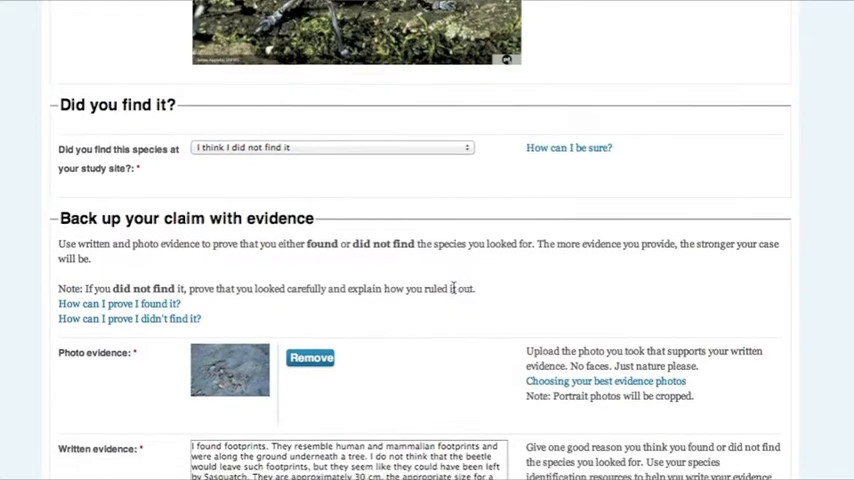
{"action": "scroll", "scroll_direction": "down", "scroll_amount": 3}
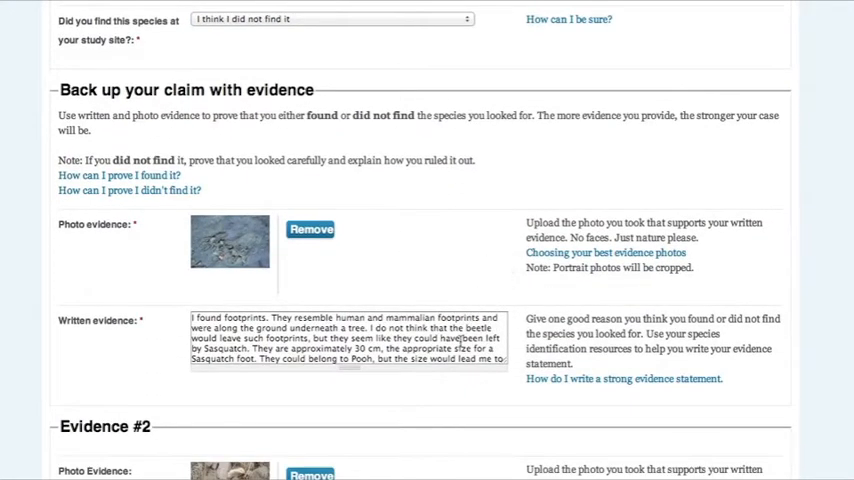
{"action": "scroll", "scroll_direction": "down", "scroll_amount": 3}
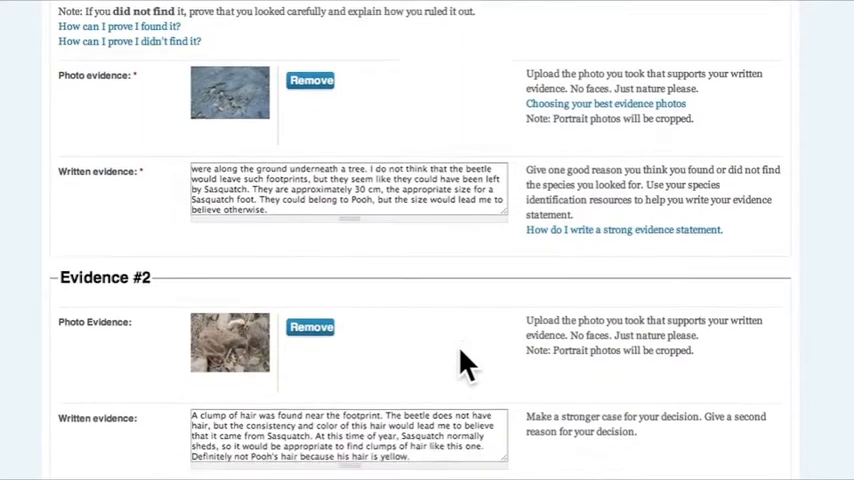
{"action": "scroll", "scroll_direction": "down", "scroll_amount": 3}
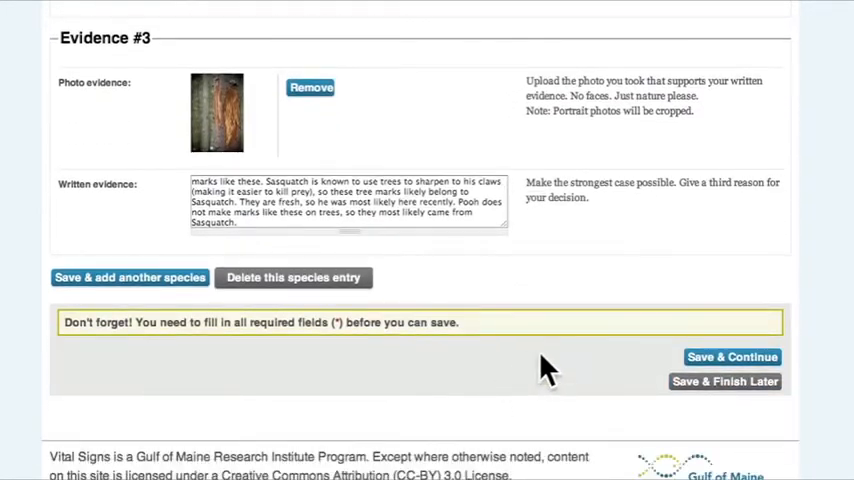
{"action": "mouse_move", "coordinate": [708, 362]}
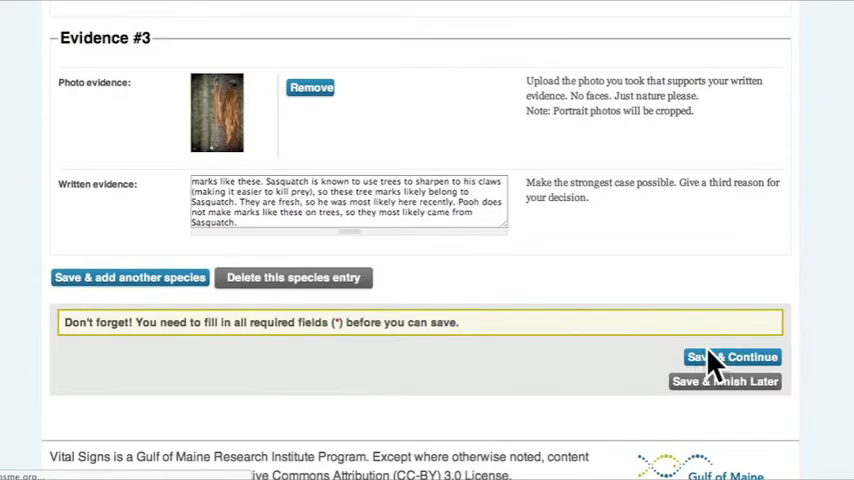
Save the beetle entry and scroll through the trip's review page: details, field notes, species, sampling.
{"action": "left_click", "coordinate": [732, 356]}
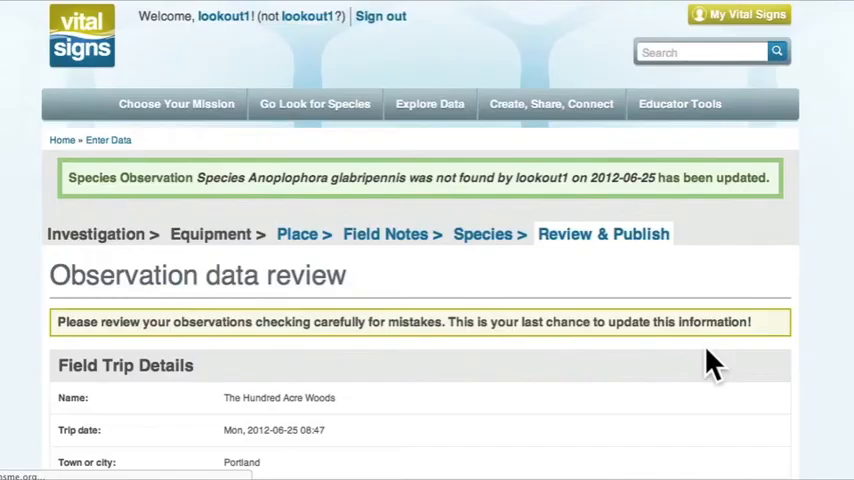
{"action": "scroll", "scroll_direction": "down", "scroll_amount": 3}
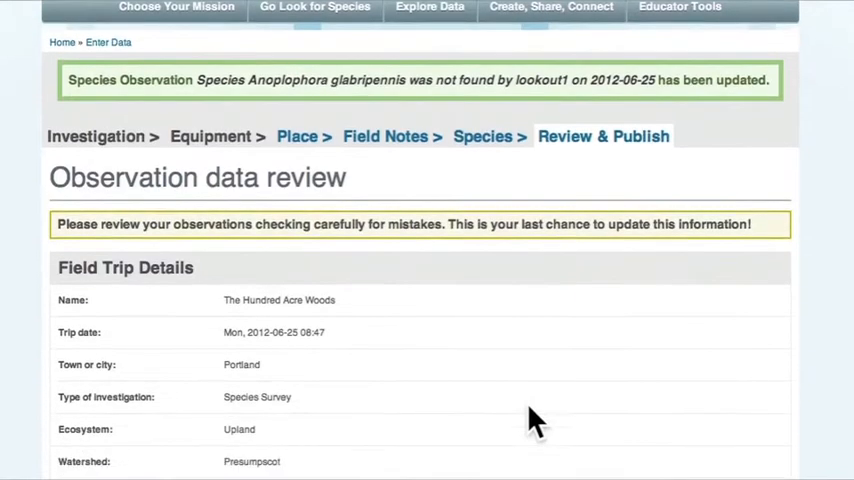
{"action": "scroll", "scroll_direction": "down", "scroll_amount": 3}
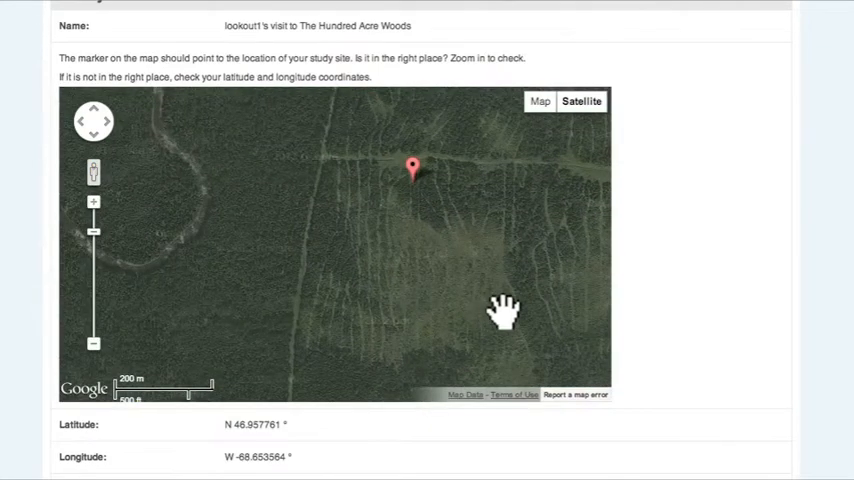
{"action": "scroll", "scroll_direction": "down", "scroll_amount": 3}
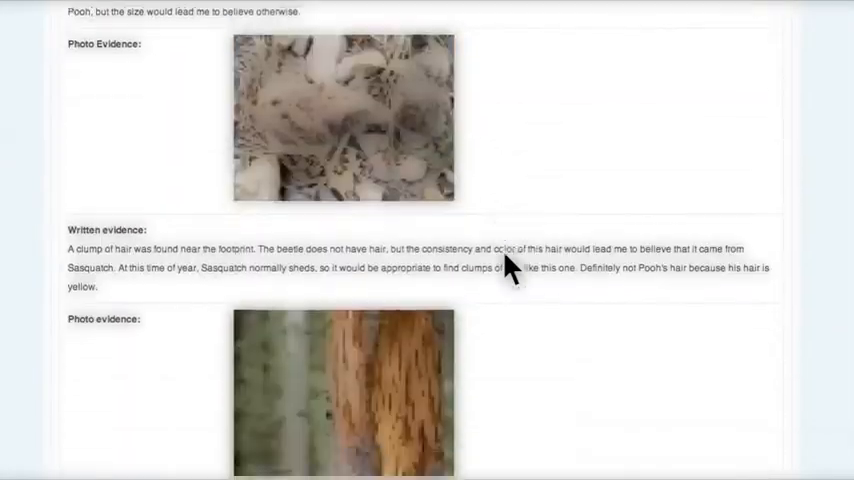
{"action": "scroll", "scroll_direction": "down", "scroll_amount": 3}
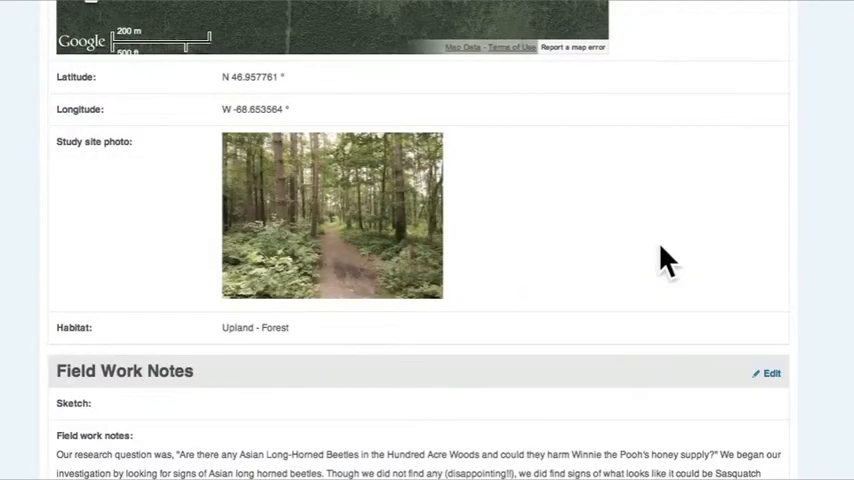
{"action": "scroll", "scroll_direction": "down", "scroll_amount": 3}
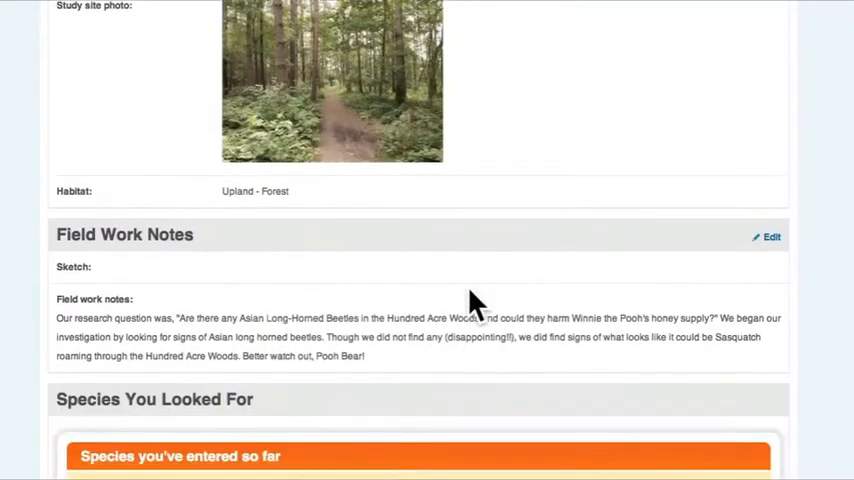
{"action": "scroll", "scroll_direction": "down", "scroll_amount": 3}
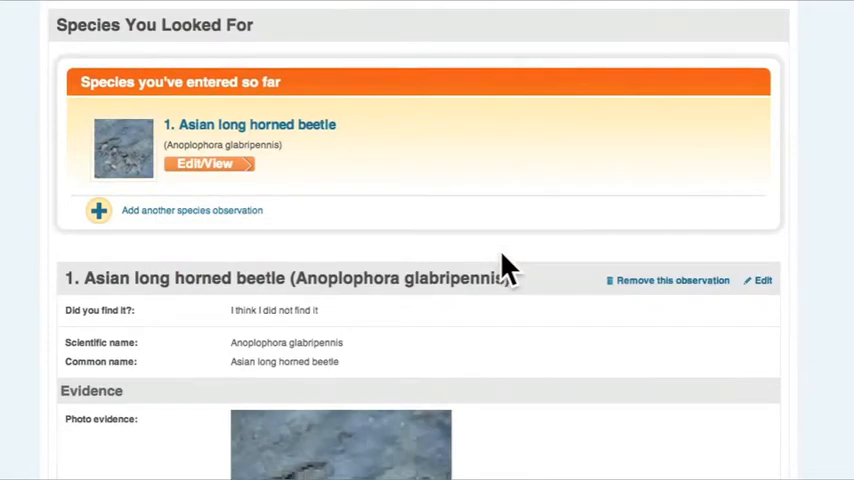
{"action": "scroll", "scroll_direction": "down", "scroll_amount": 3}
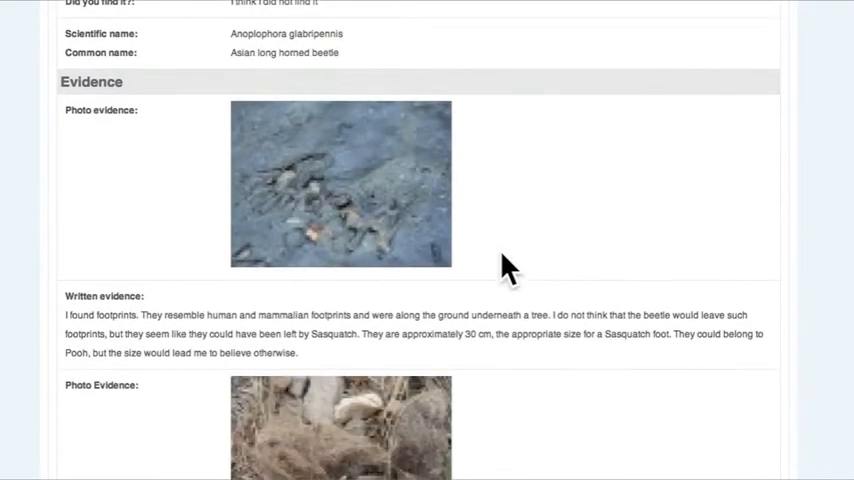
{"action": "scroll", "scroll_direction": "down", "scroll_amount": 3}
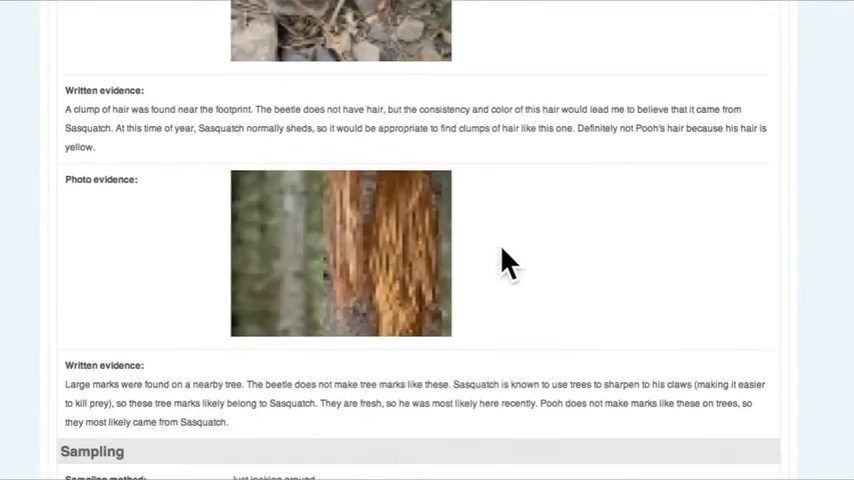
{"action": "scroll", "scroll_direction": "down", "scroll_amount": 3}
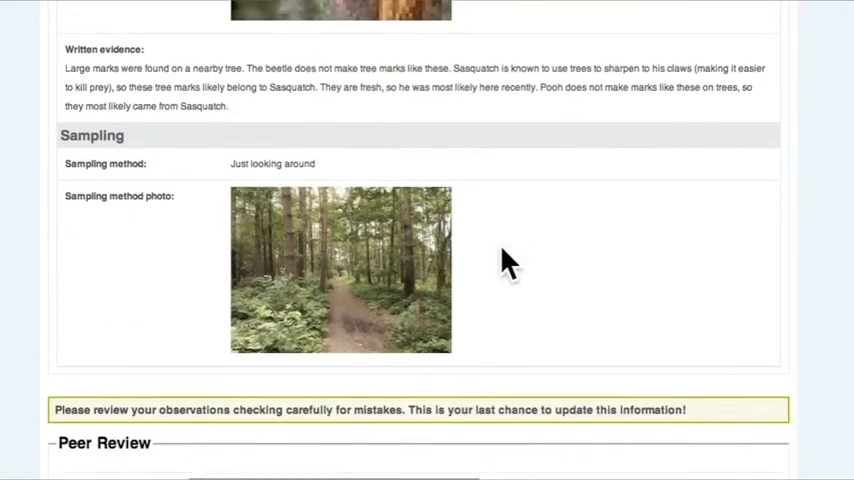
{"action": "scroll", "scroll_direction": "down", "scroll_amount": 3}
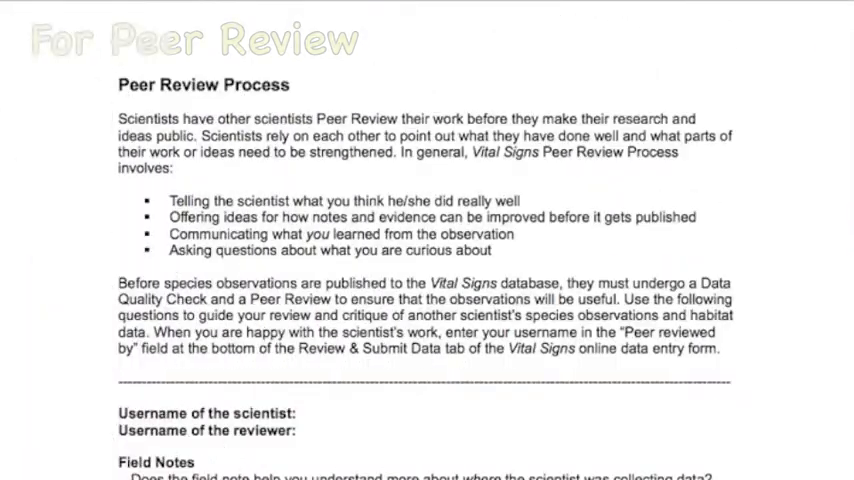
Enter 'manyeyes' as the quality-check reviewer username.
{"action": "scroll", "scroll_direction": "down", "scroll_amount": 3}
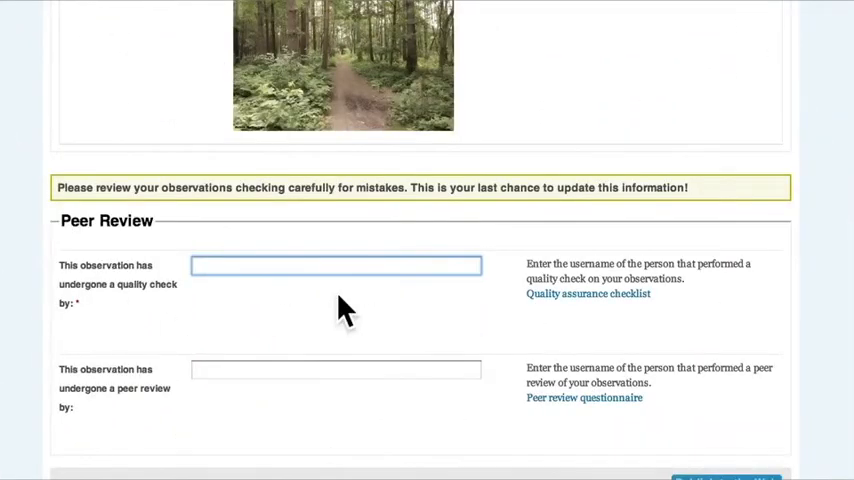
{"action": "type", "text": "manyeyes"}
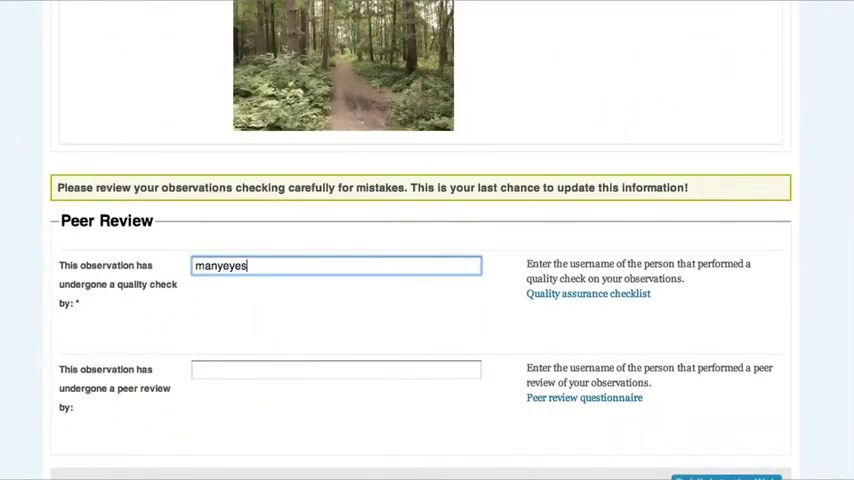